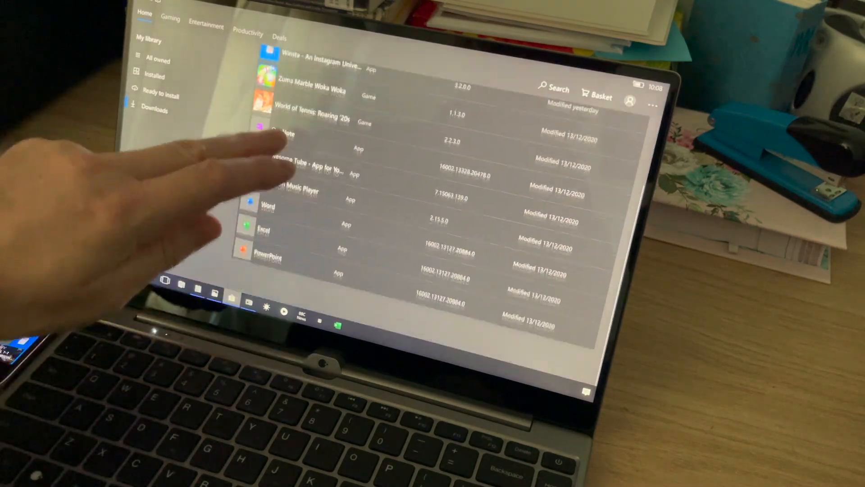
# Open The Masked Singer US finale story in Microsoft News and scroll to its opening paragraphs
pyautogui.click(155, 111)
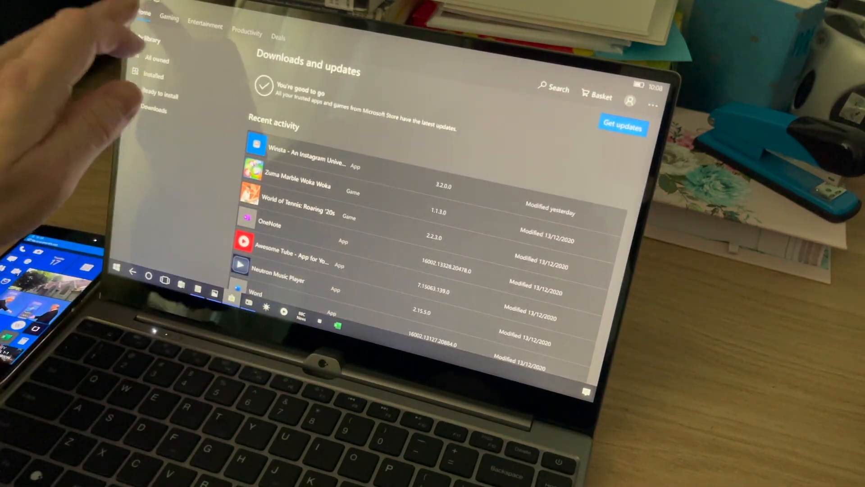
pyautogui.click(145, 14)
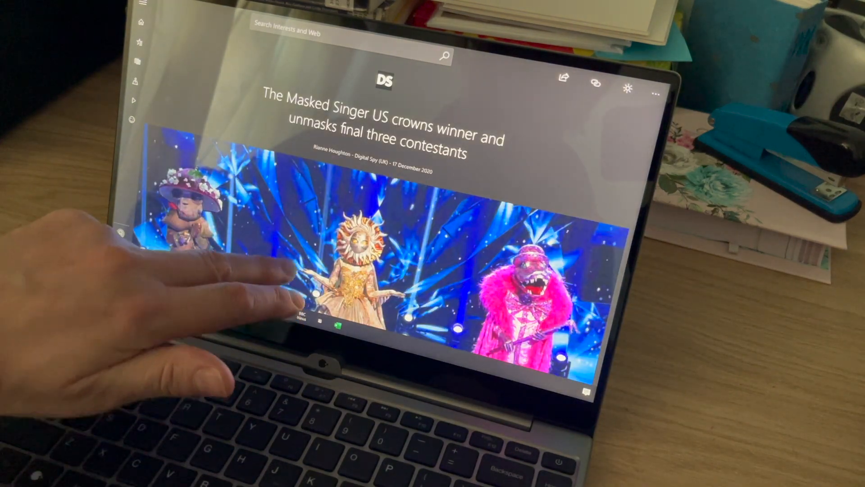
pyautogui.scroll(-3)
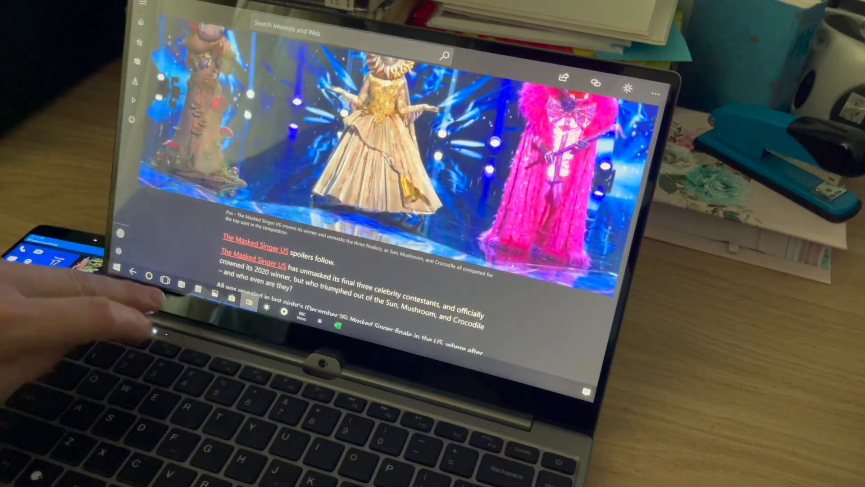